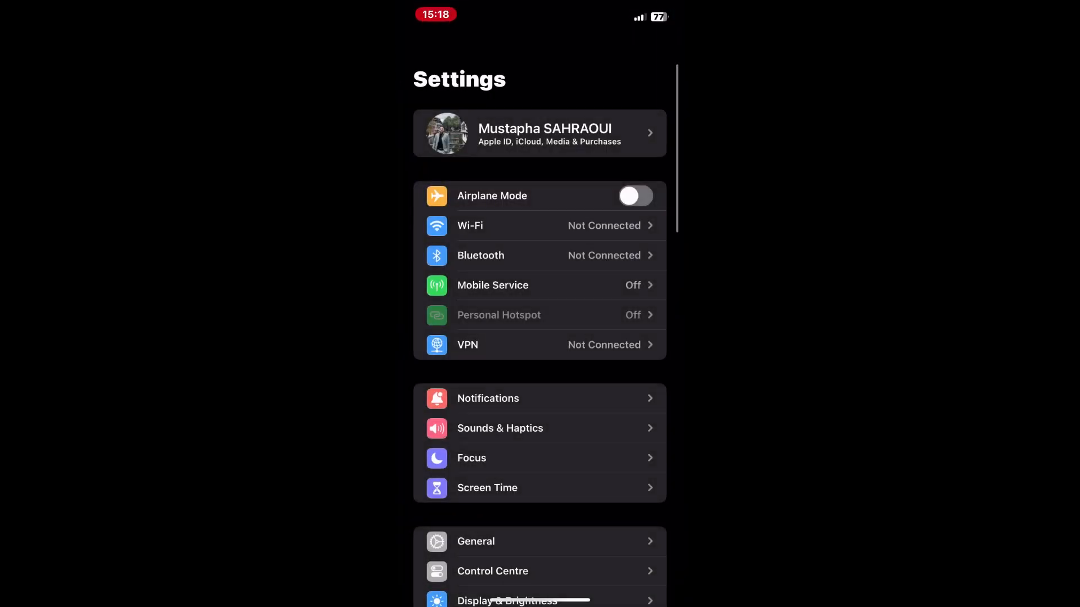
Step: Scroll the Settings list and go into the General section
scroll(down, 3)
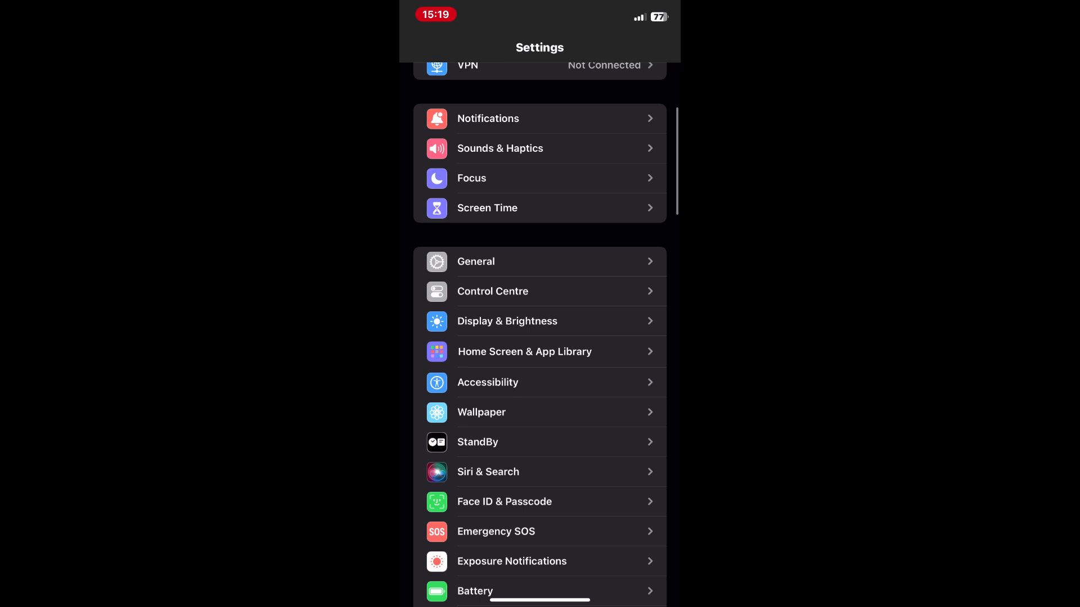
scroll(down, 3)
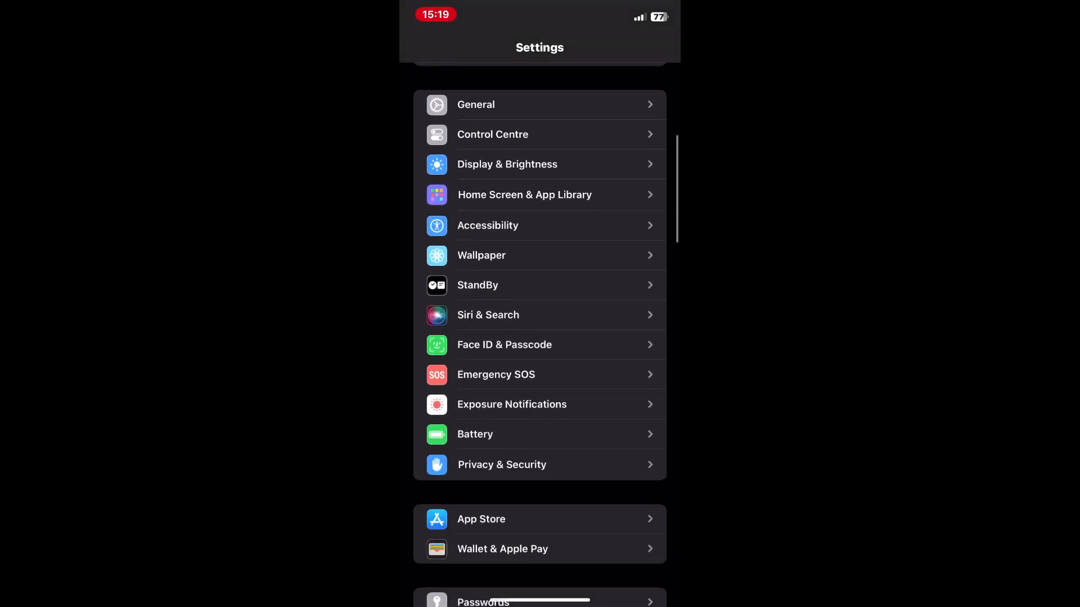
scroll(down, 3)
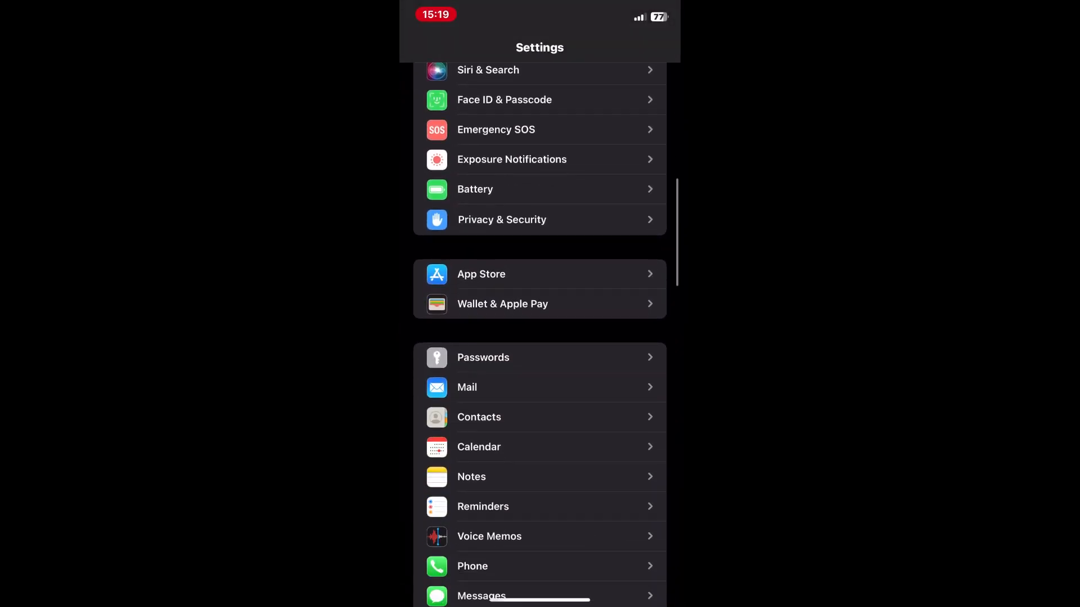
scroll(up, 3)
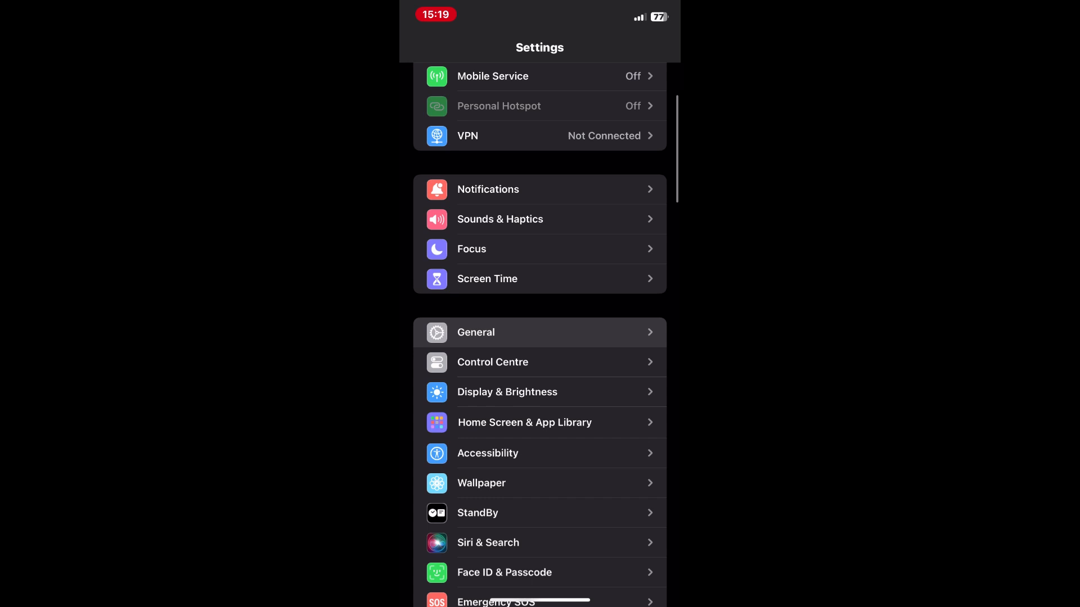
click(475, 332)
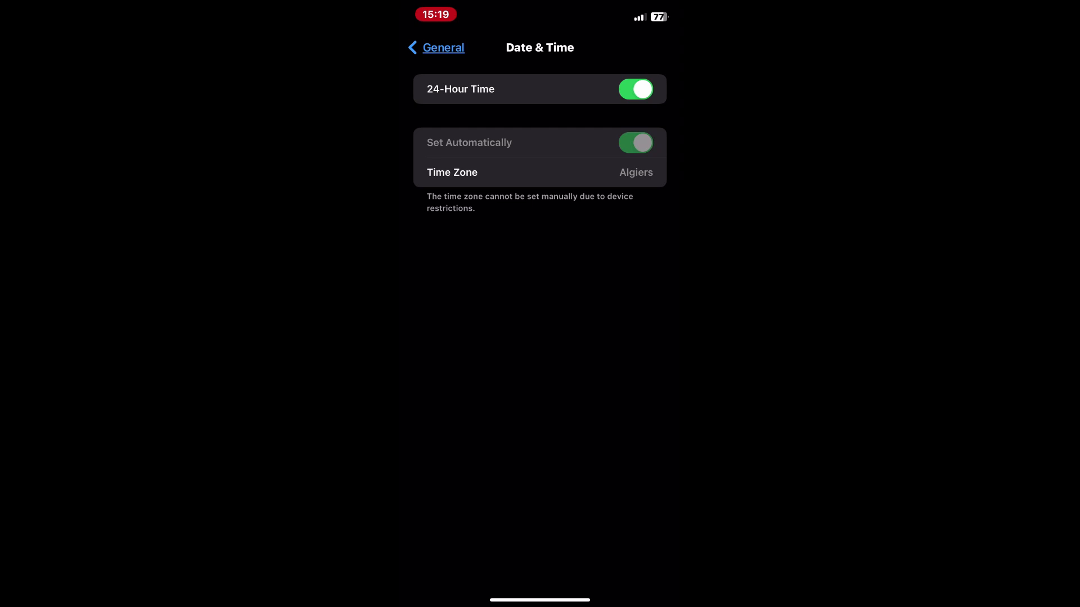
Step: Show the Date & Time page with Set Automatically on and the Algiers time zone
click(435, 47)
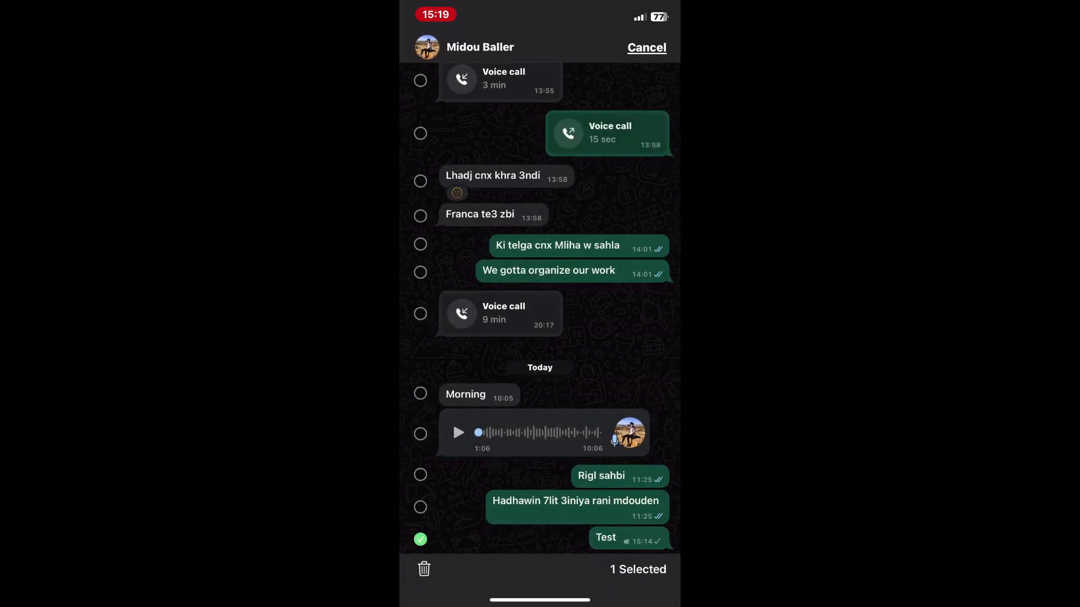
Step: Delete the selected 'Test' message from the chat with Delete for Me
click(424, 569)
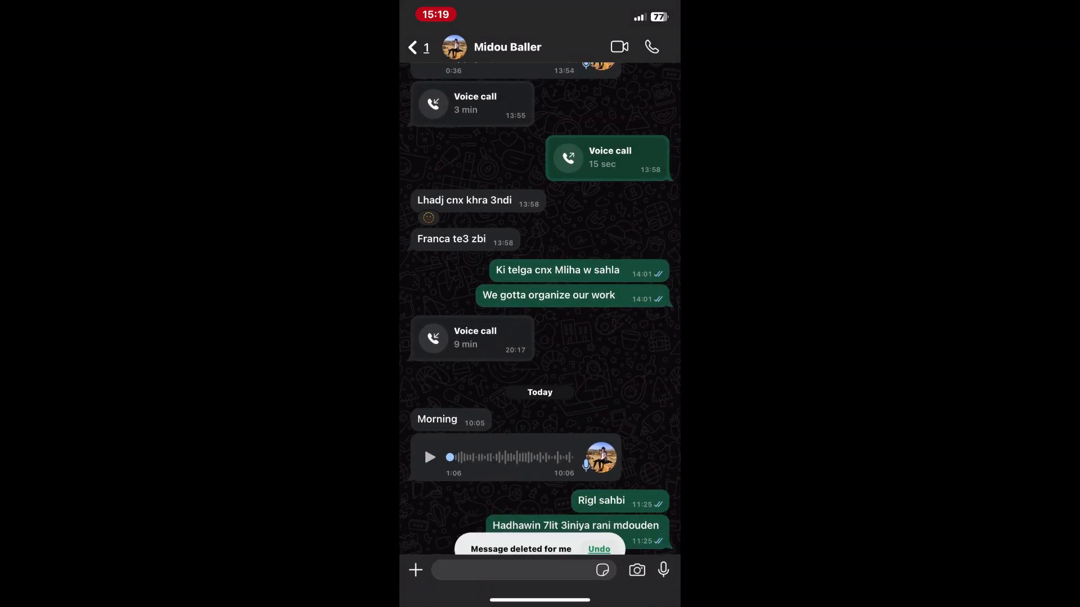